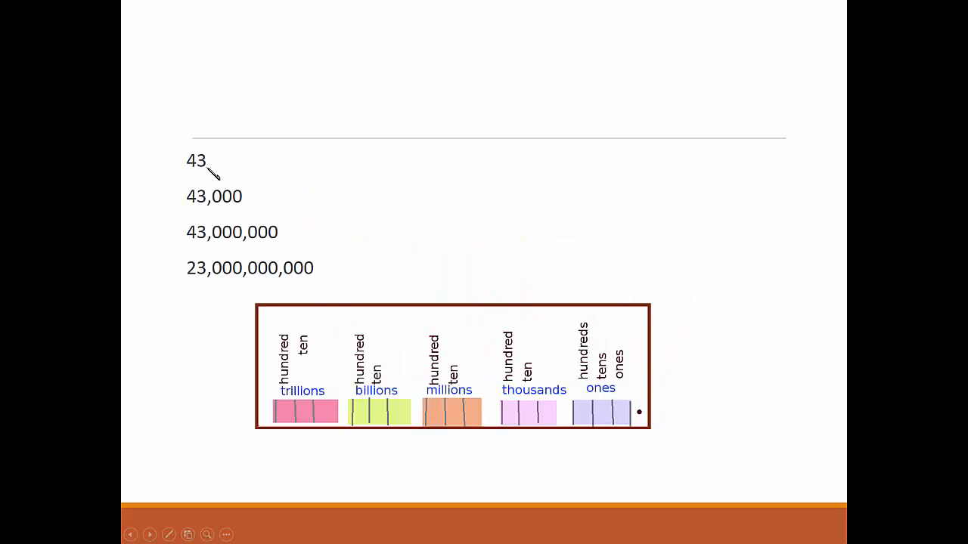
mouse_move(198, 243)
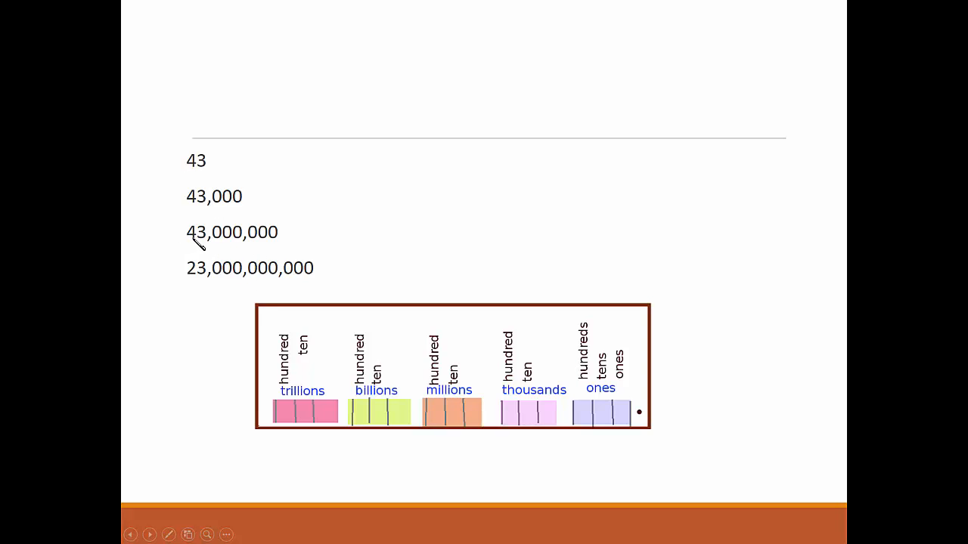
mouse_move(208, 287)
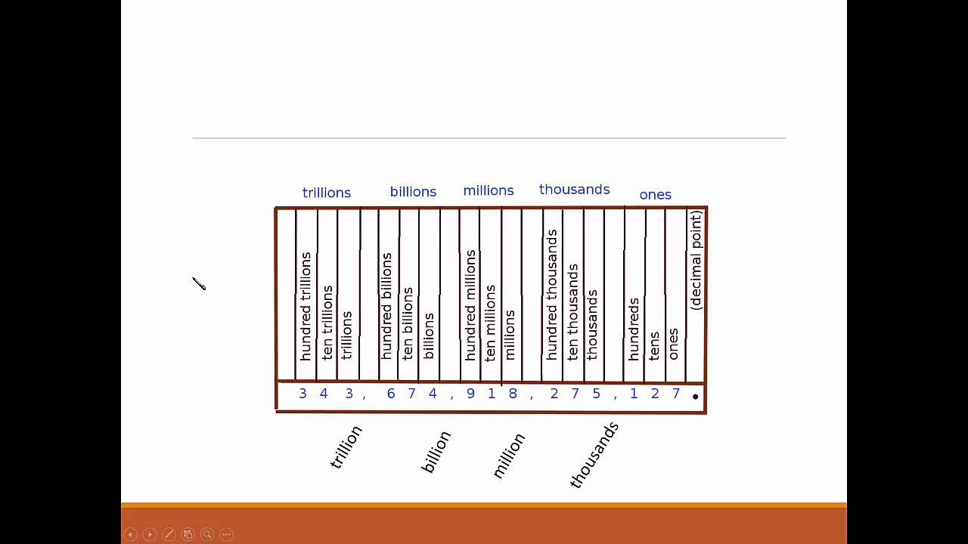
mouse_move(206, 285)
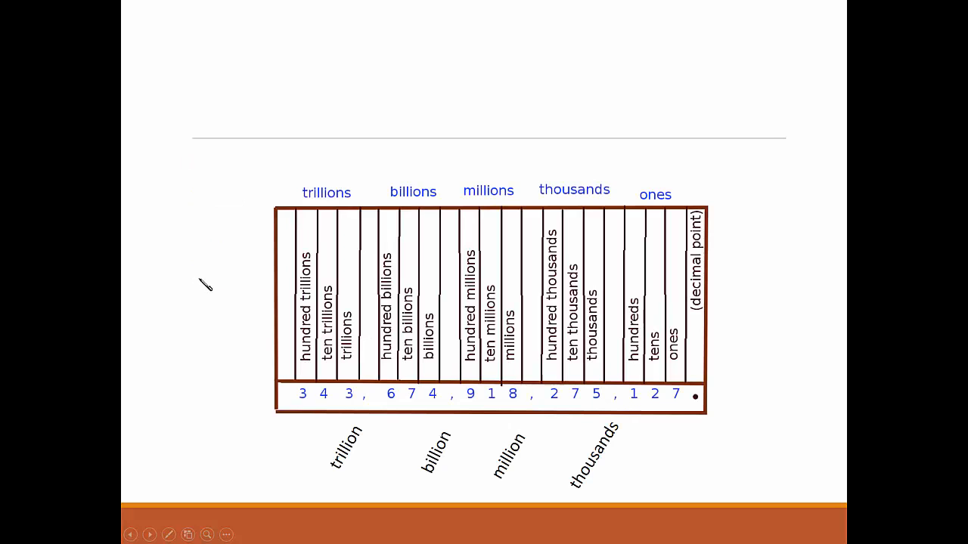
mouse_move(484, 405)
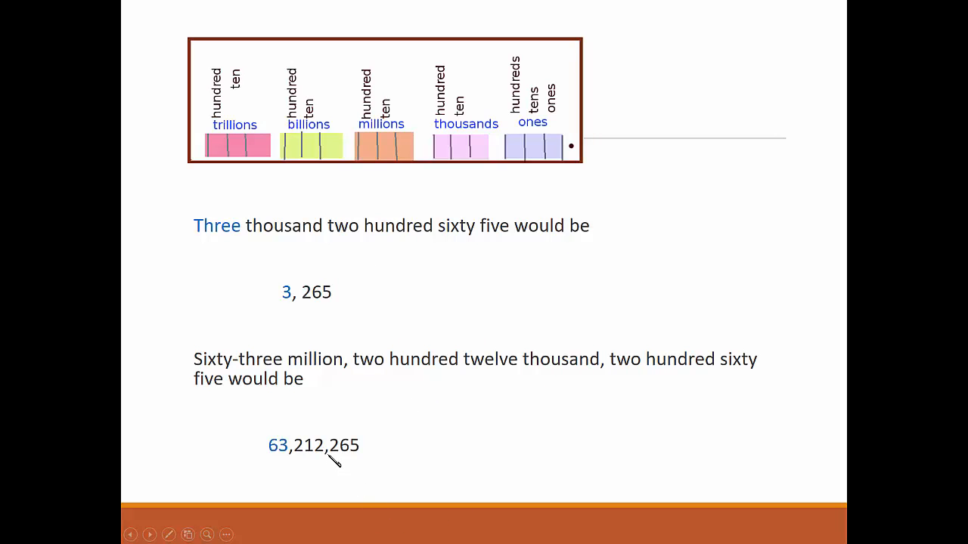
mouse_move(279, 457)
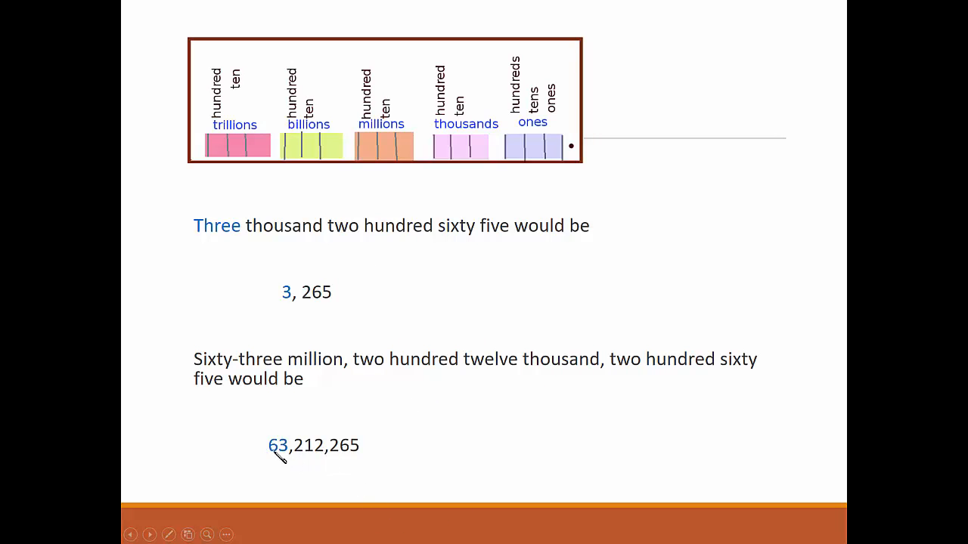
mouse_move(338, 463)
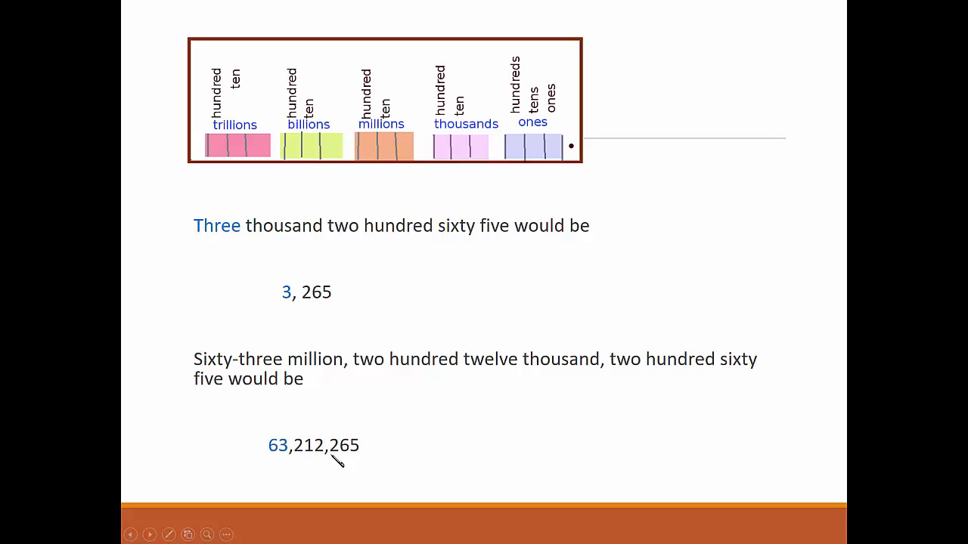
mouse_move(372, 459)
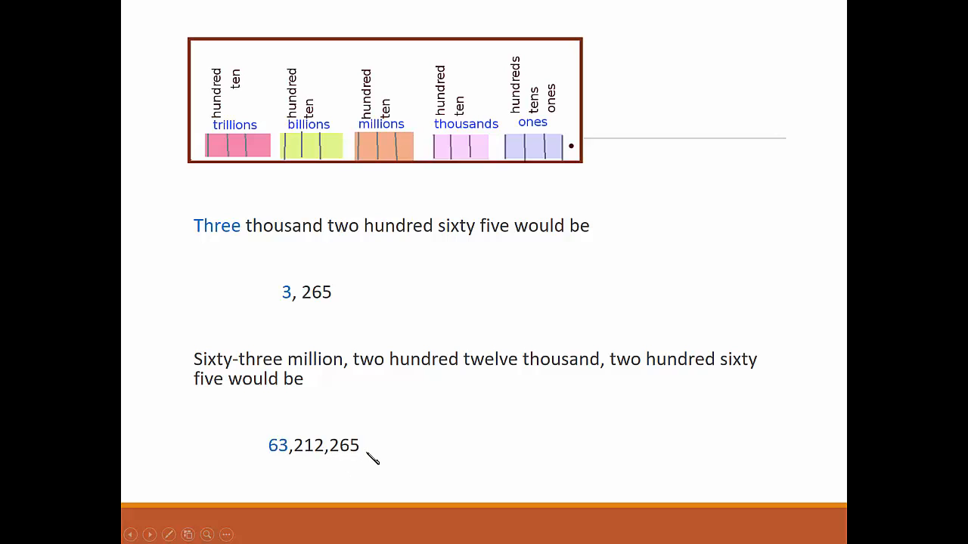
mouse_move(354, 462)
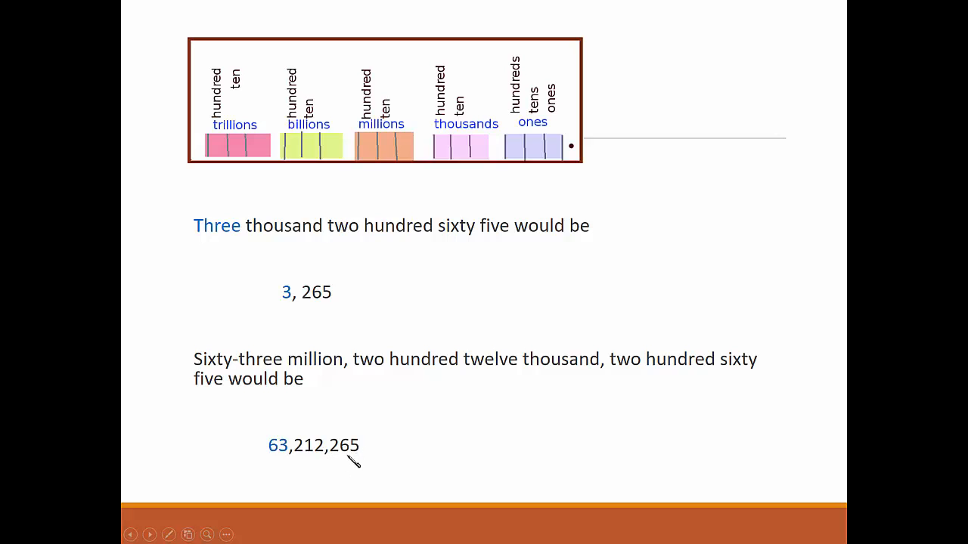
mouse_move(294, 462)
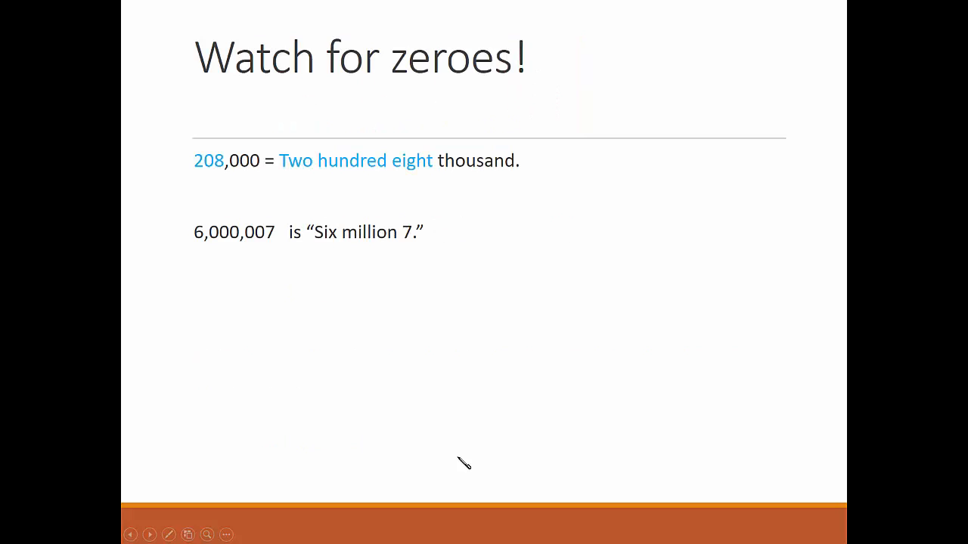
mouse_move(464, 459)
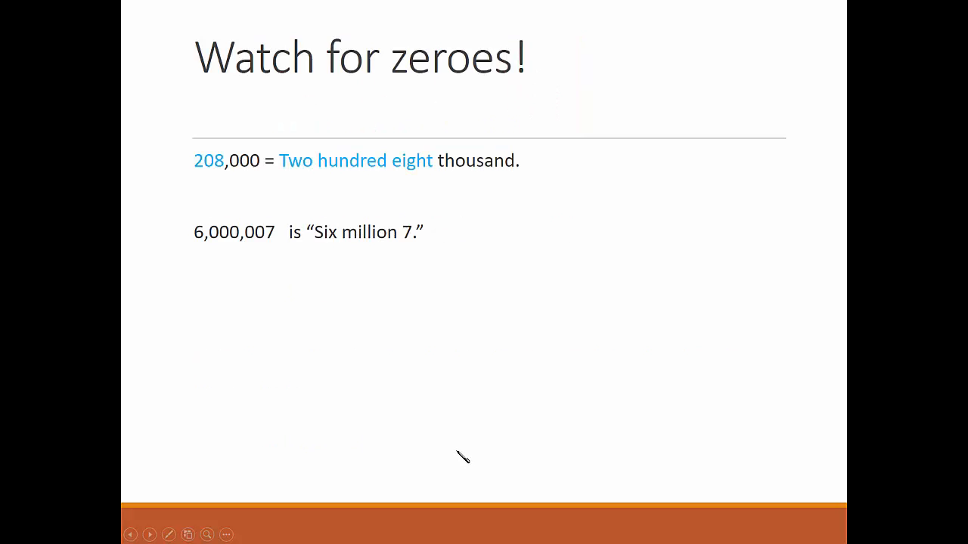
mouse_move(543, 187)
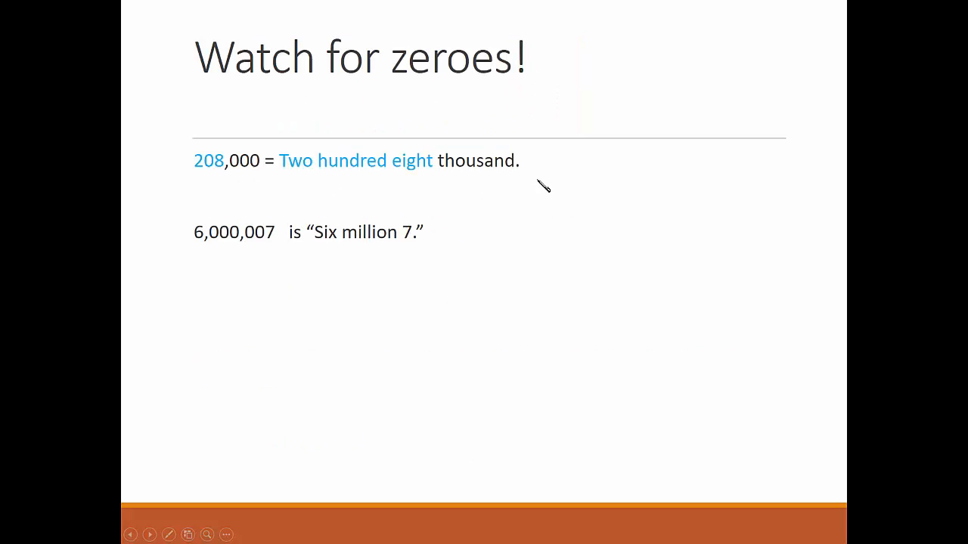
mouse_move(204, 252)
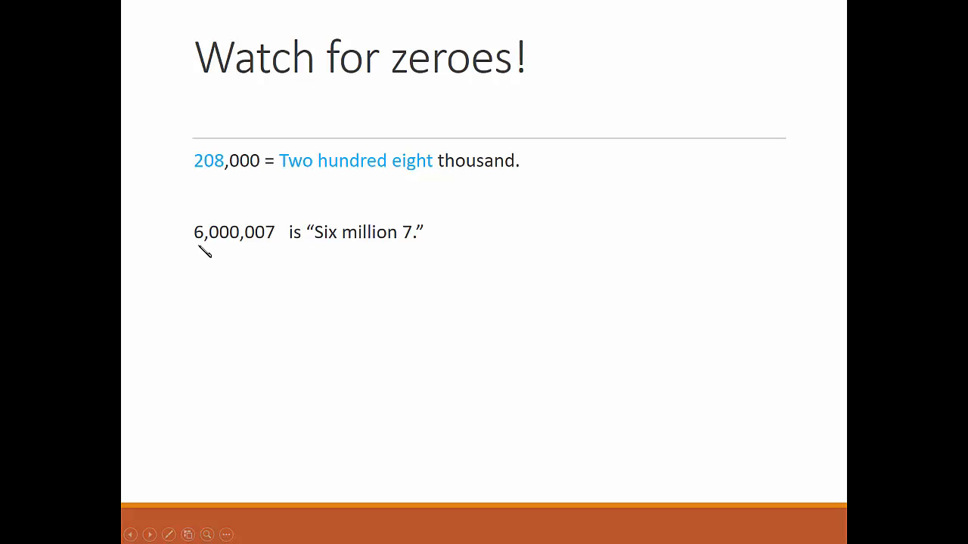
mouse_move(382, 255)
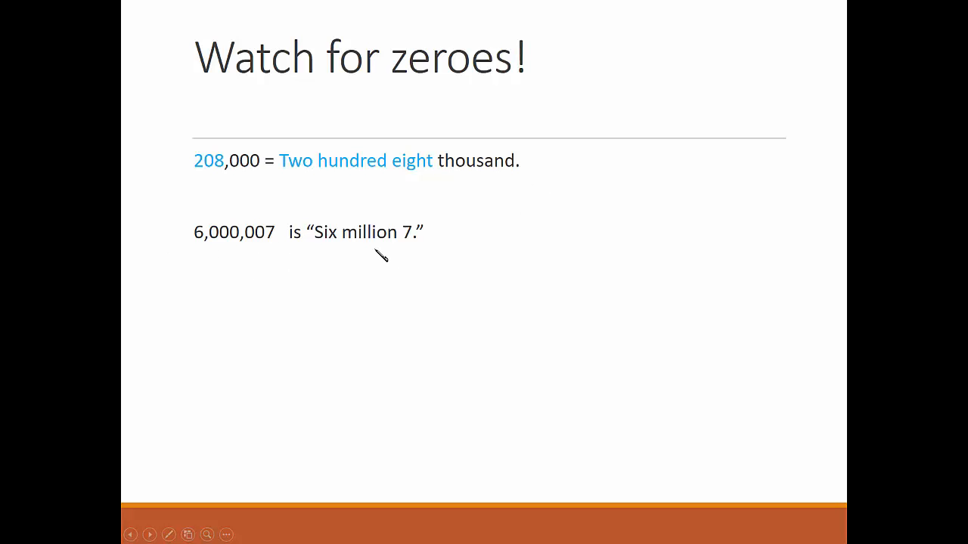
mouse_move(377, 255)
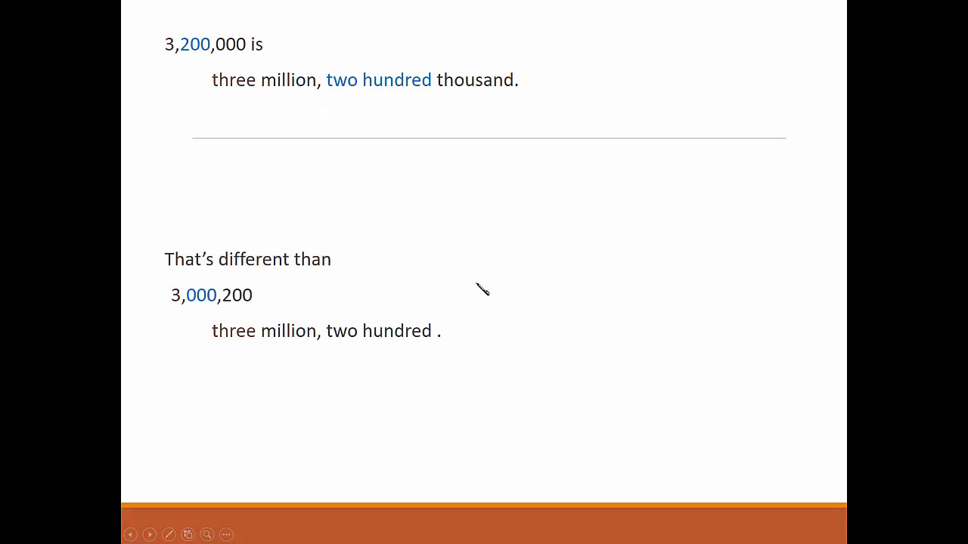
mouse_move(165, 59)
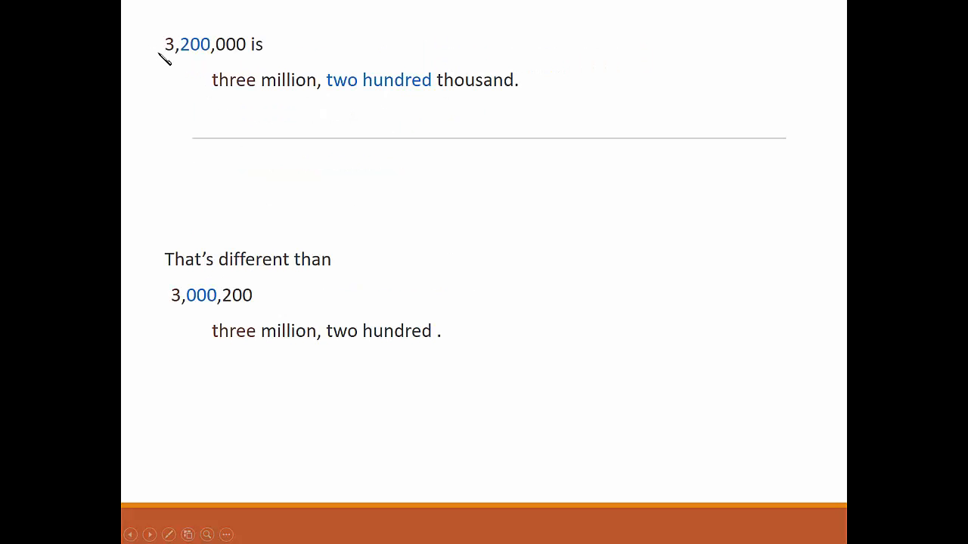
mouse_move(472, 379)
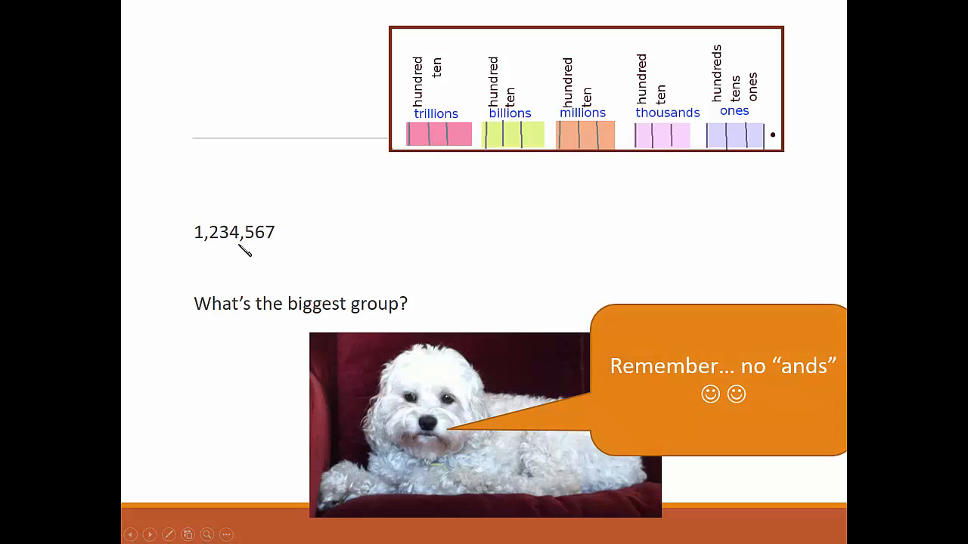
mouse_move(313, 261)
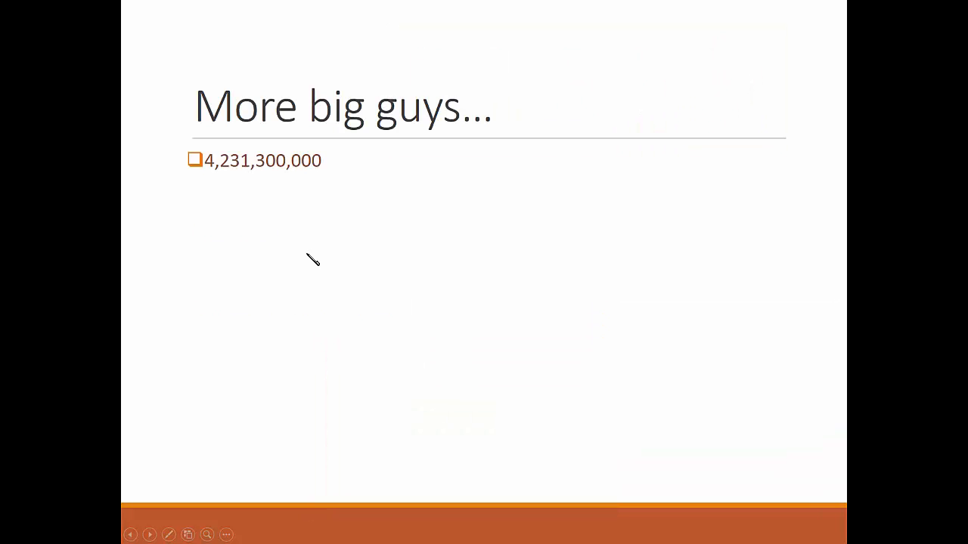
mouse_move(310, 186)
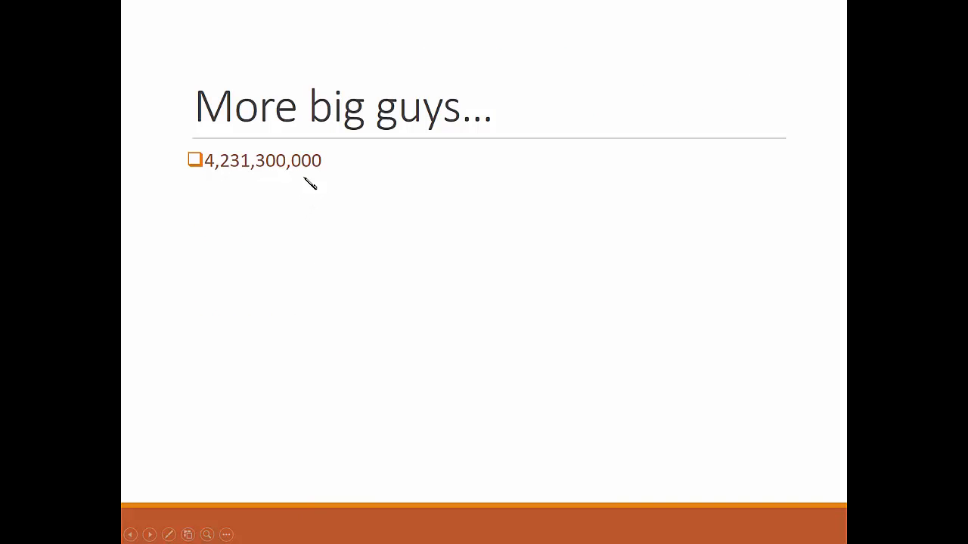
mouse_move(247, 184)
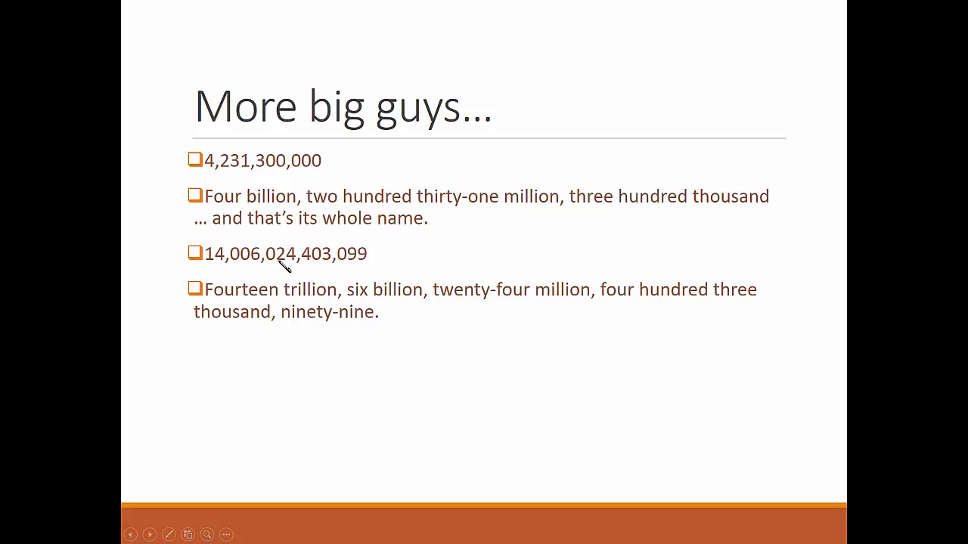
mouse_move(407, 284)
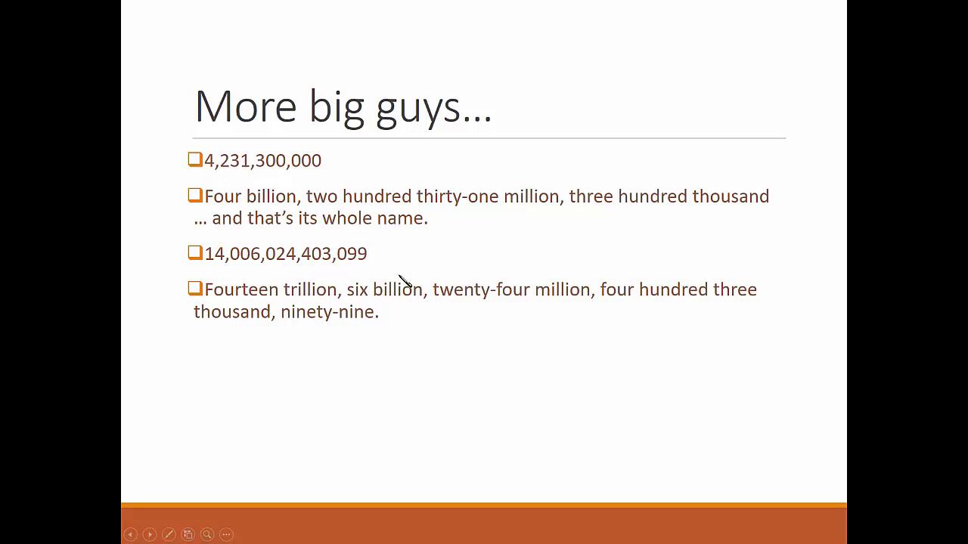
Advance the slideshow past the More big guys names to the closing place-value practice slide.
click(149, 535)
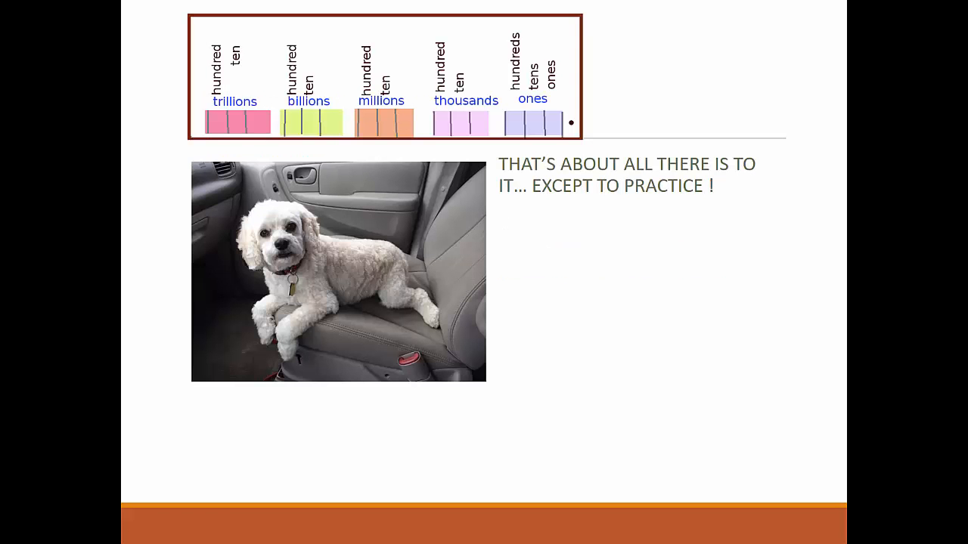